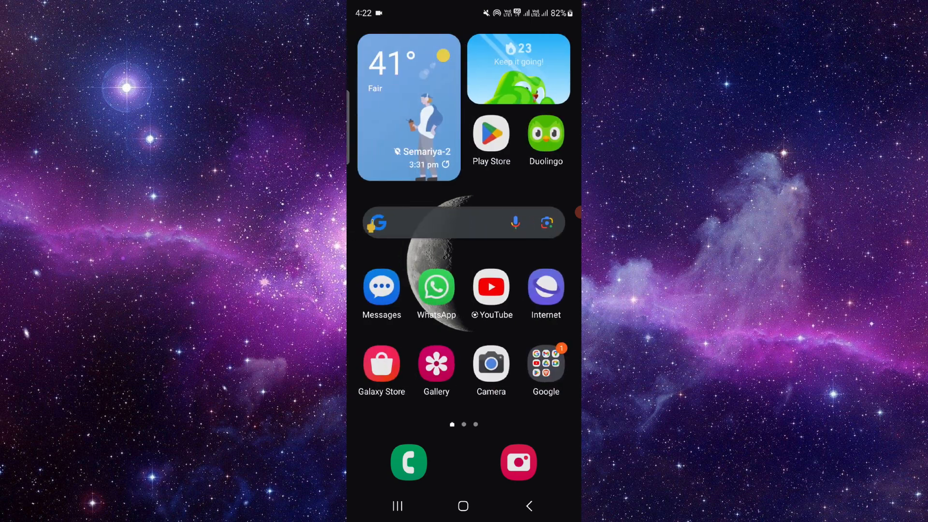
# Search Google for 'scotiabank' by typing 'sc' and picking the suggestion
pyautogui.click(438, 224)
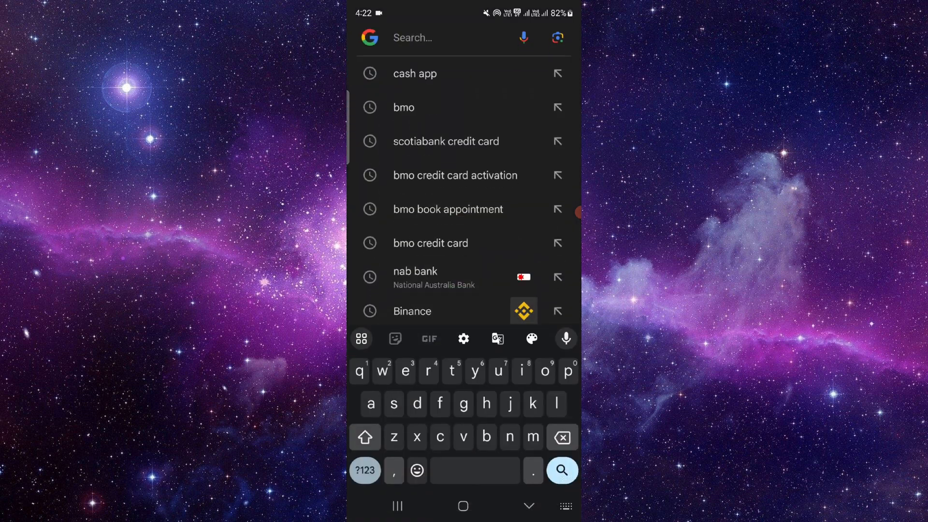
pyautogui.write('sc')
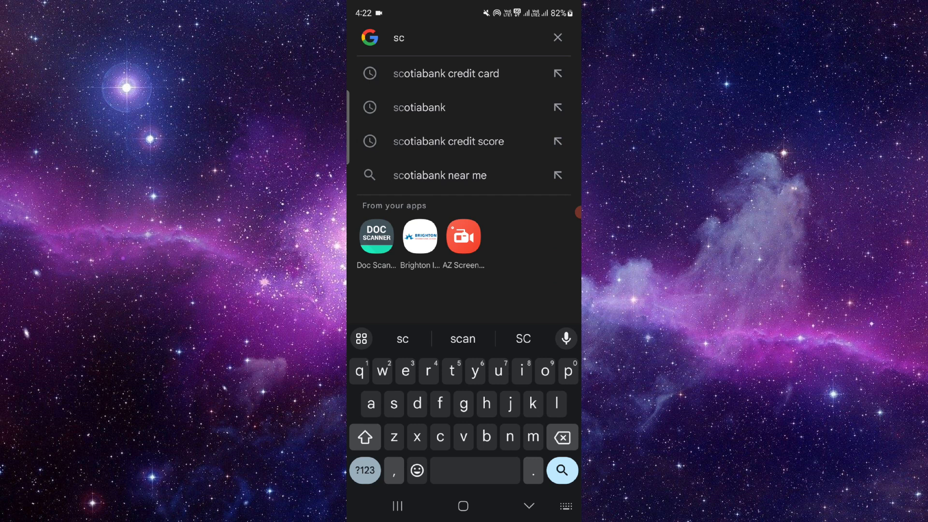
pyautogui.click(418, 107)
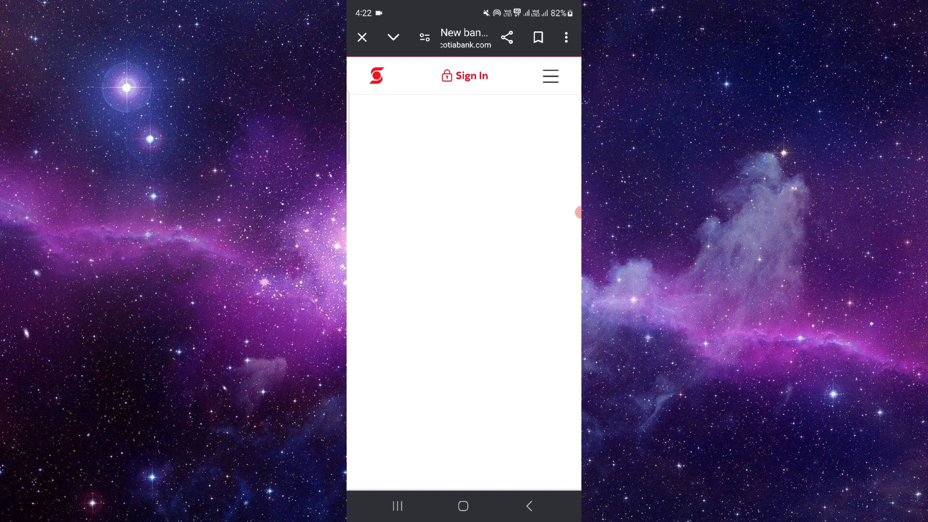
# Scroll down the Scotiabank page to the account offer details, then move to the next home screen page
pyautogui.scroll(-3)
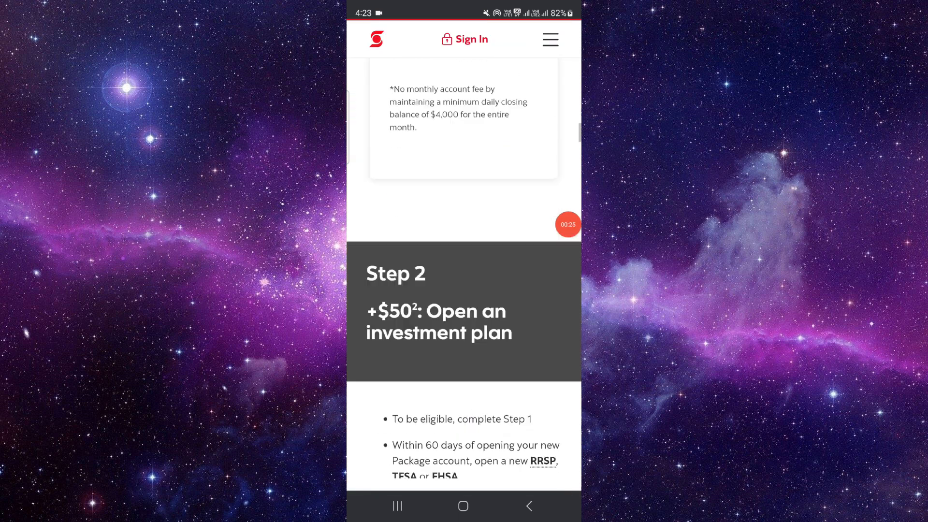
pyautogui.scroll(-3)
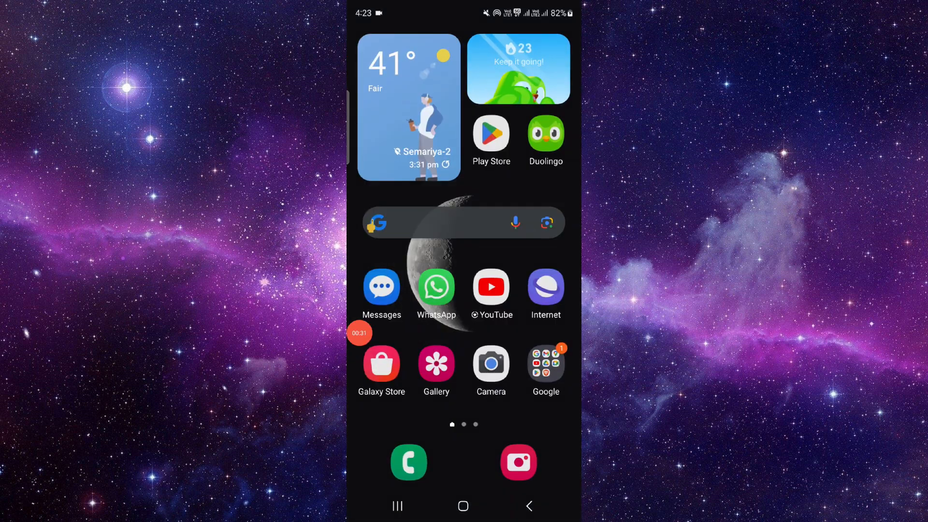
pyautogui.hscroll(-3)
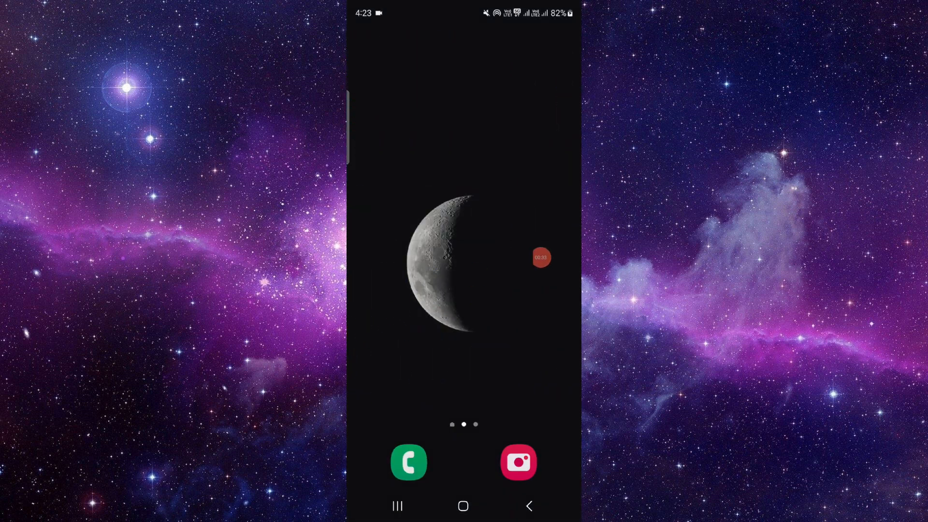